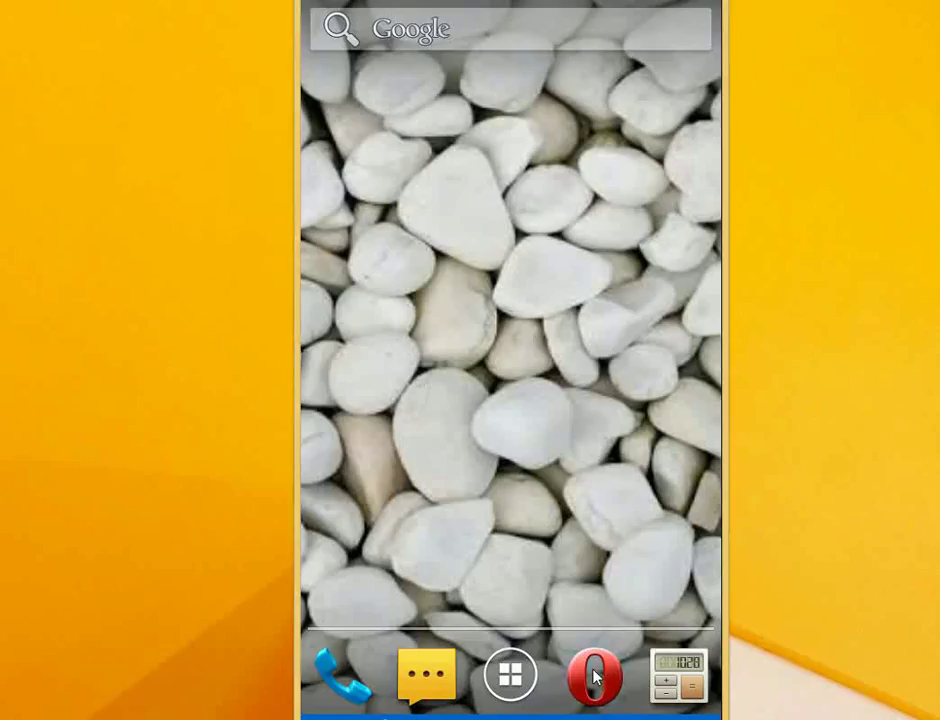
- Launch Opera Mini from the dock and bring up its main menu
left_click(595, 675)
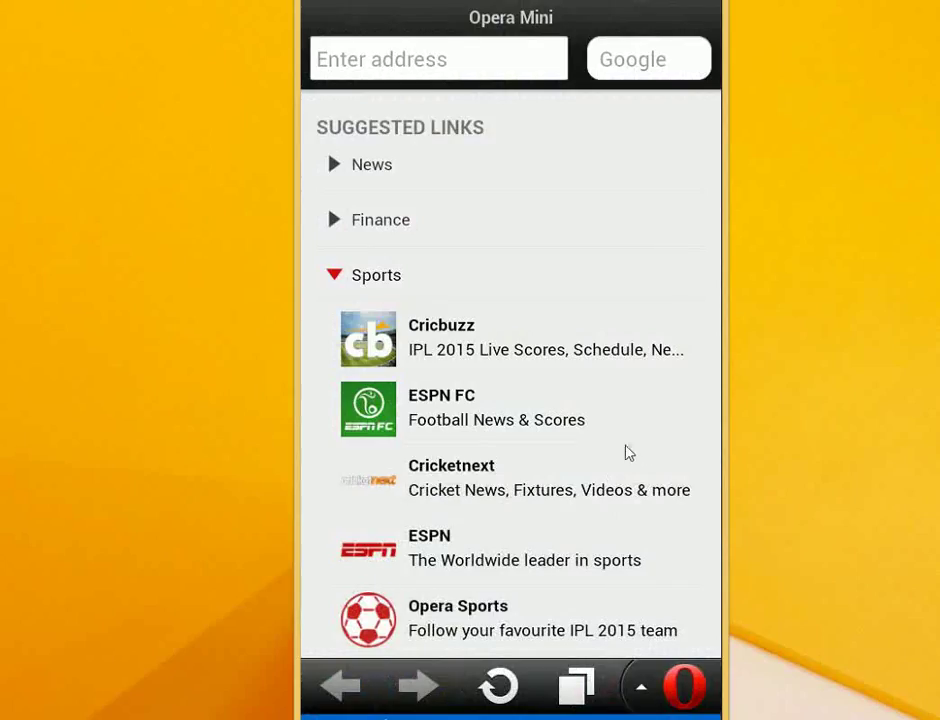
mouse_move(648, 690)
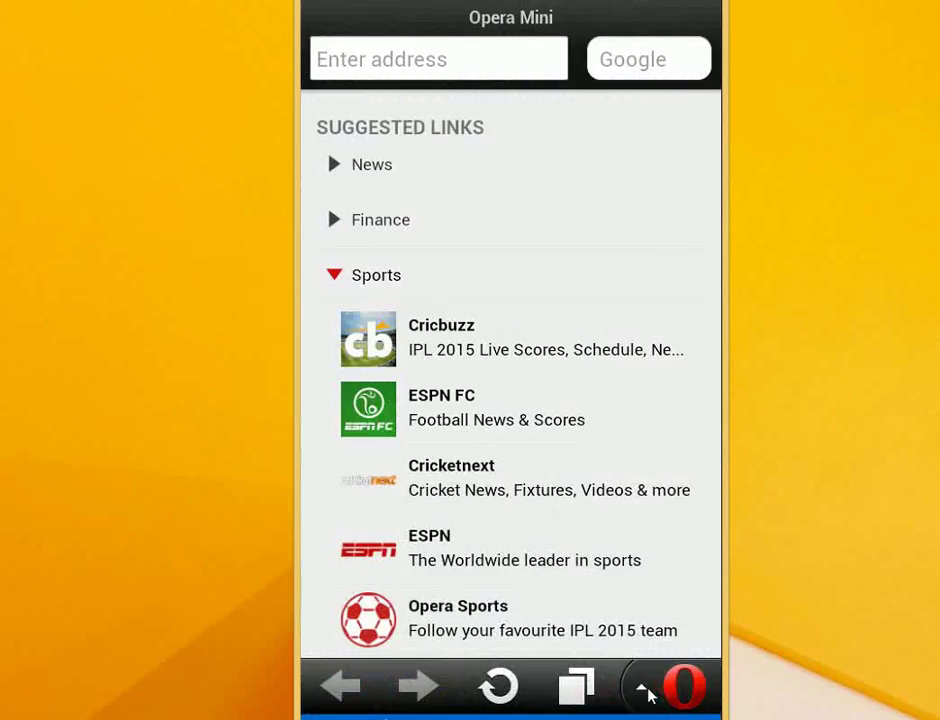
left_click(682, 686)
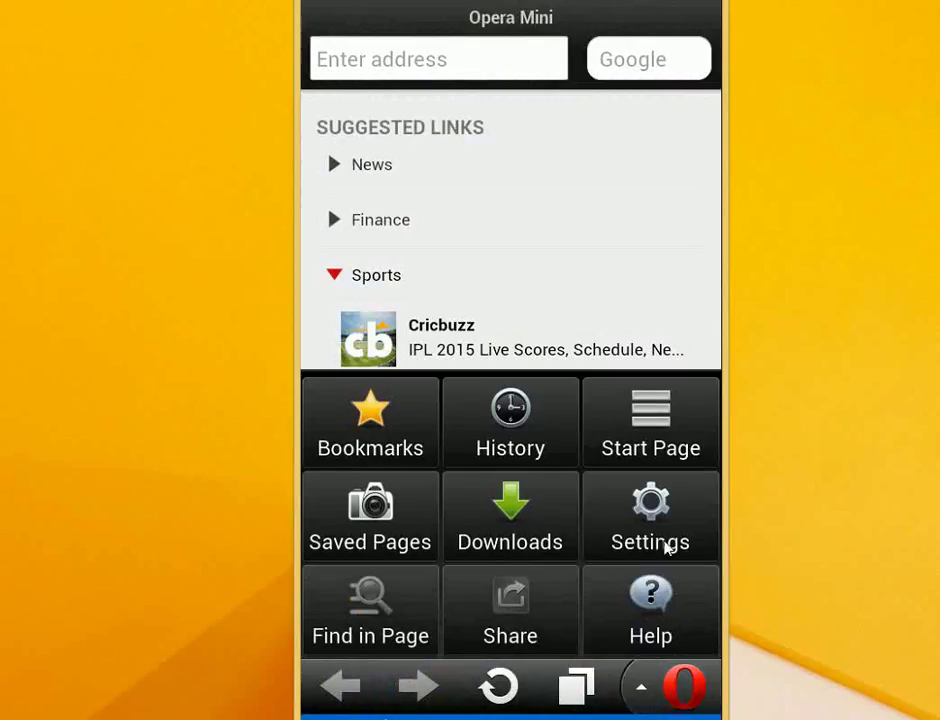
mouse_move(665, 530)
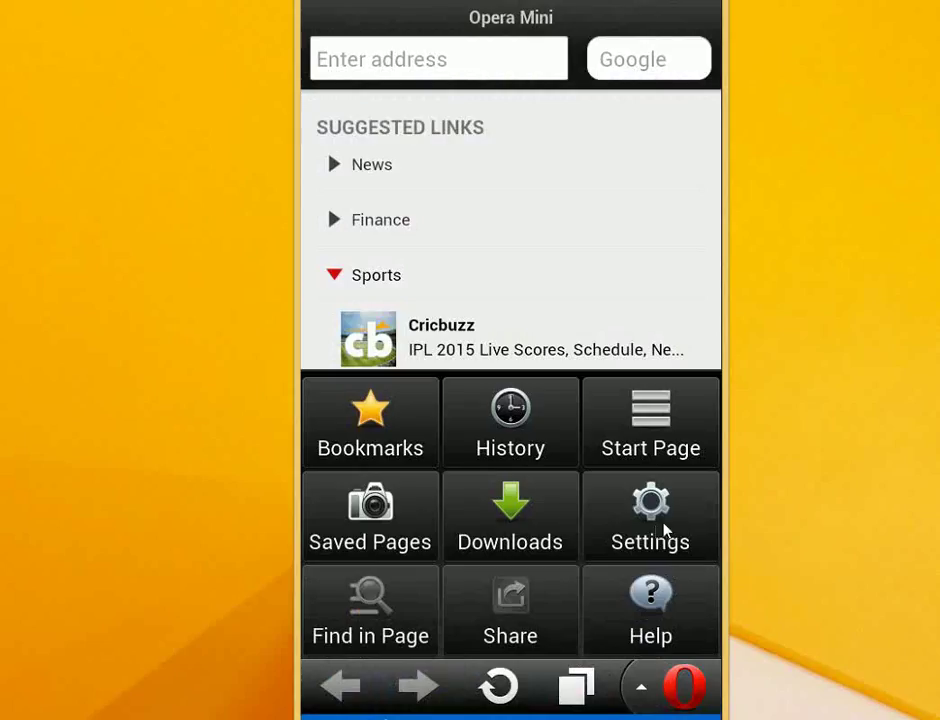
- Turn on the Exit button option under Settings > Advanced
left_click(650, 515)
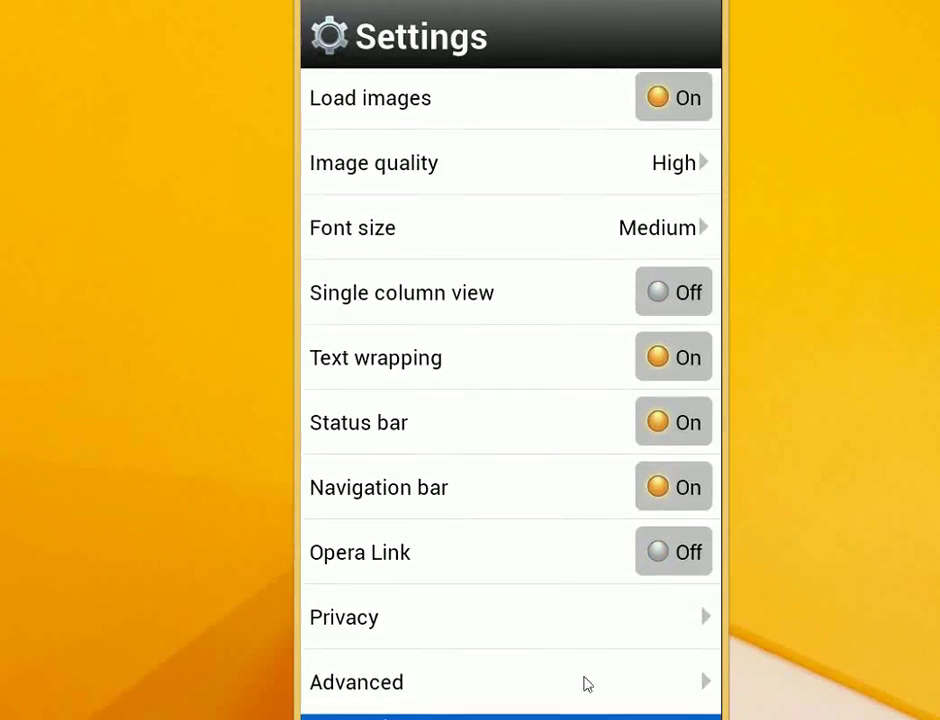
left_click(355, 682)
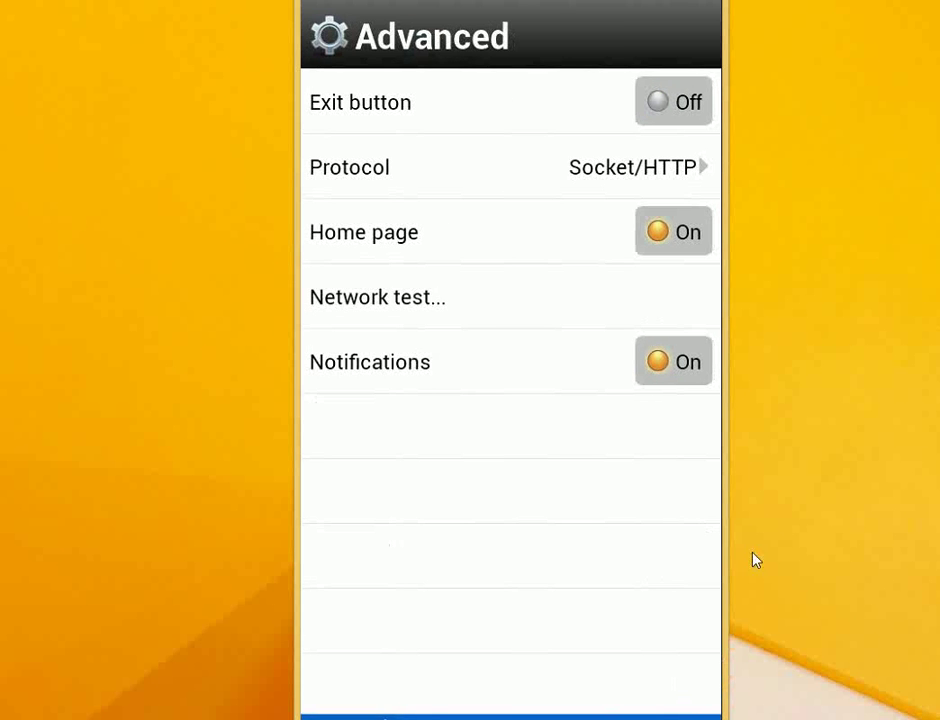
mouse_move(490, 113)
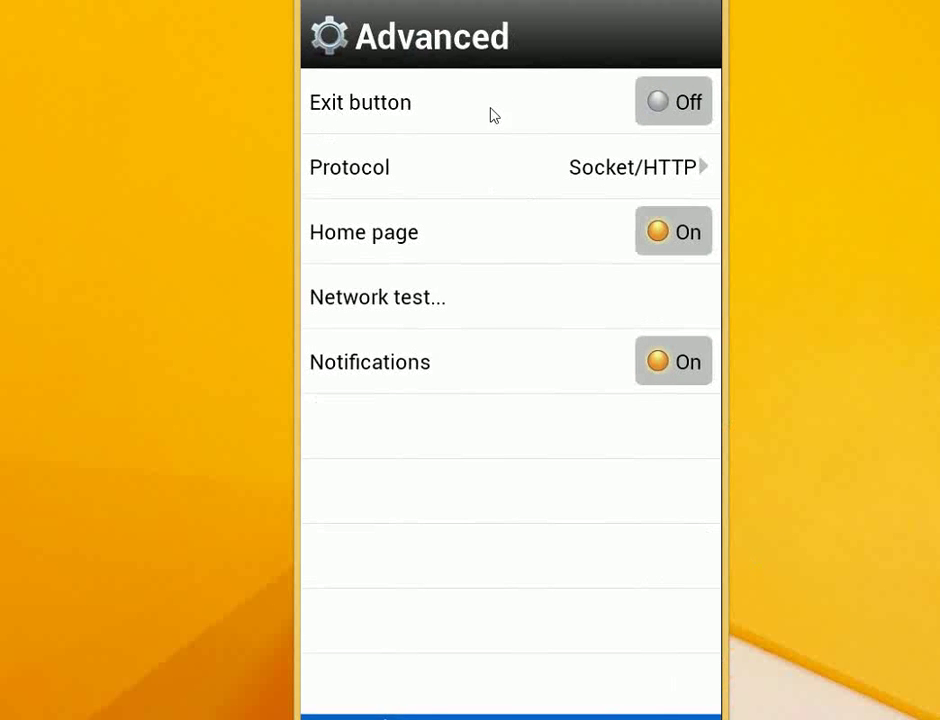
left_click(672, 101)
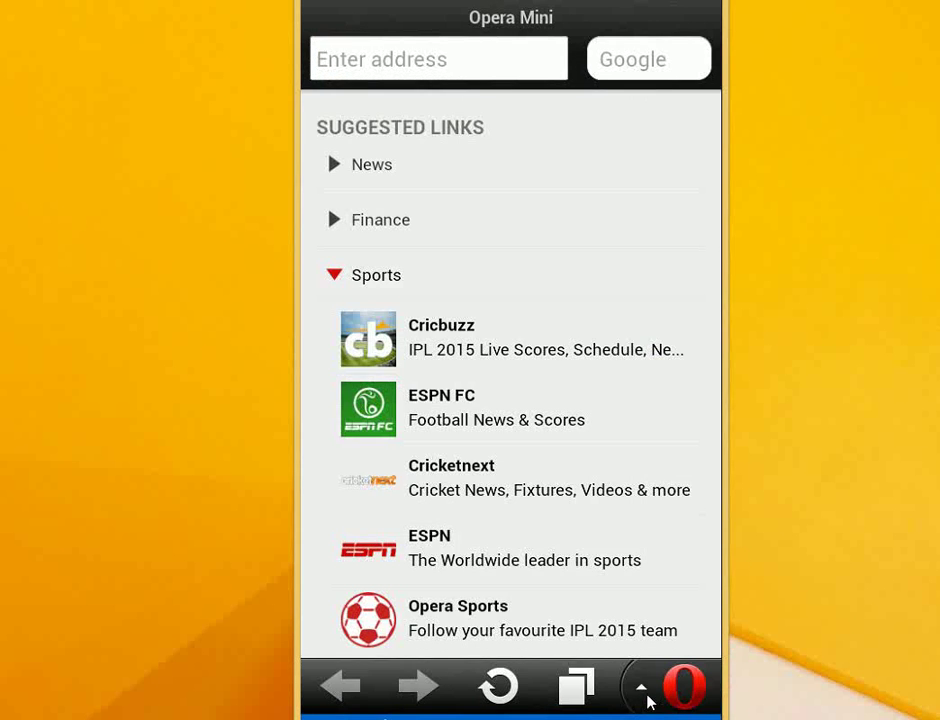
- Bring up the main menu again, now showing the Exit option
left_click(684, 686)
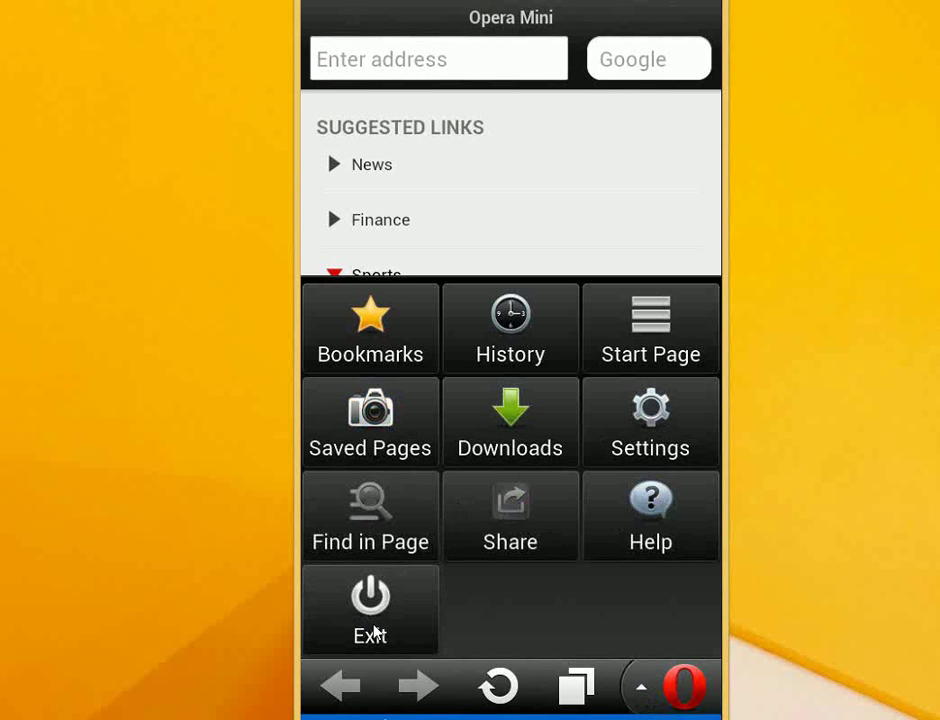
mouse_move(457, 656)
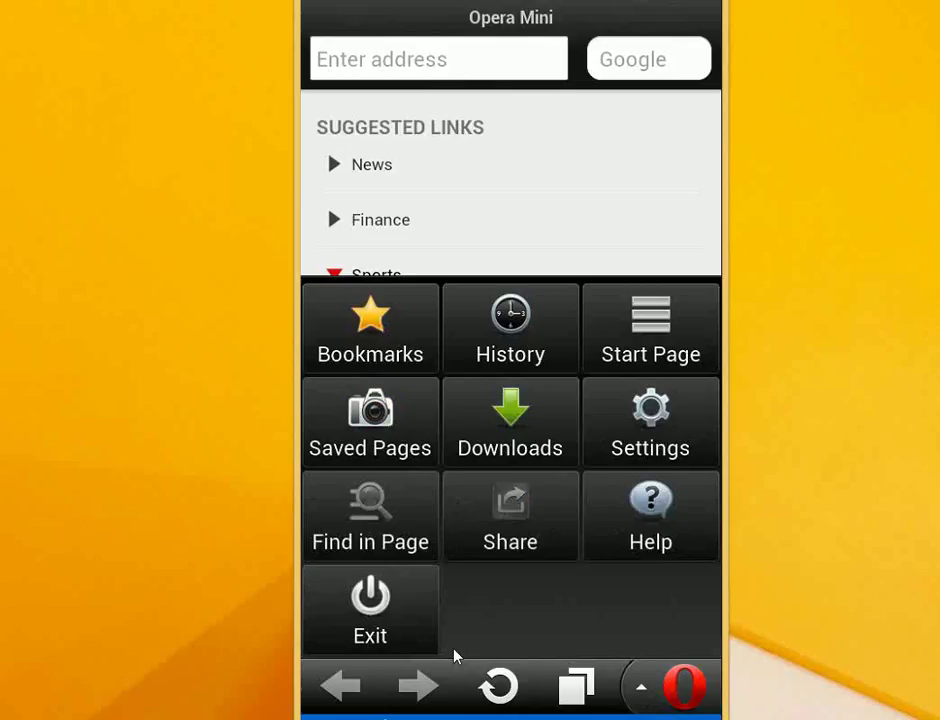
mouse_move(525, 596)
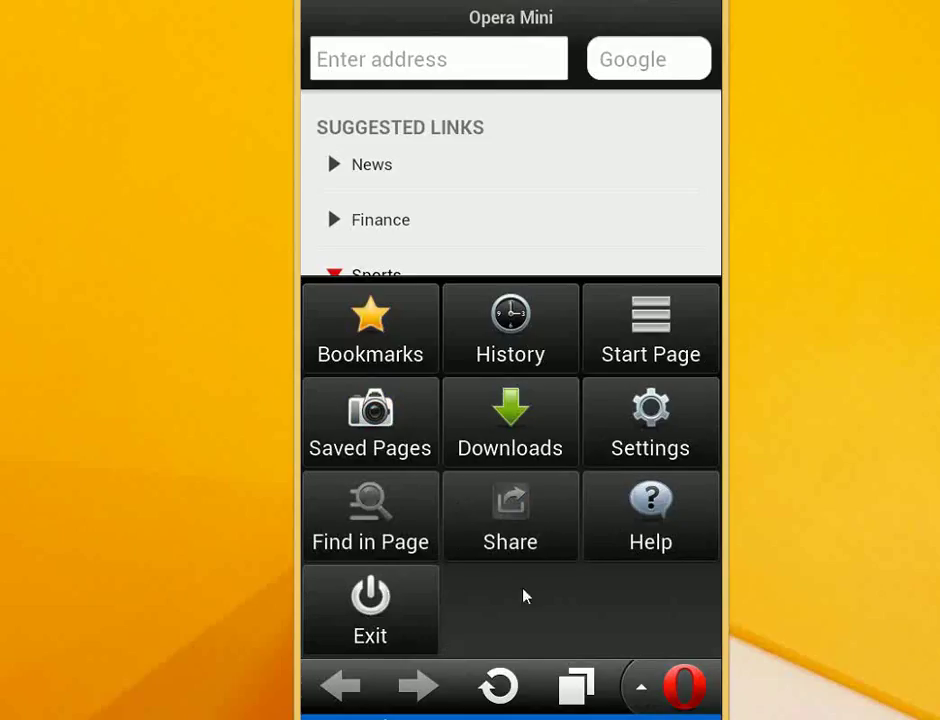
mouse_move(616, 624)
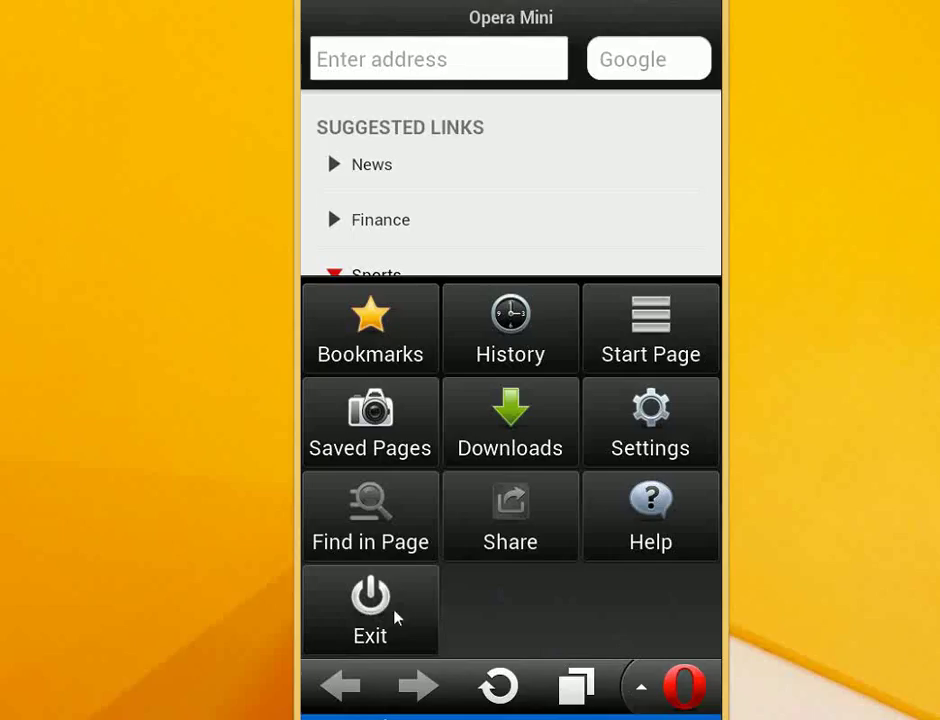
- Exit Opera Mini and confirm closing it with Yes
left_click(370, 610)
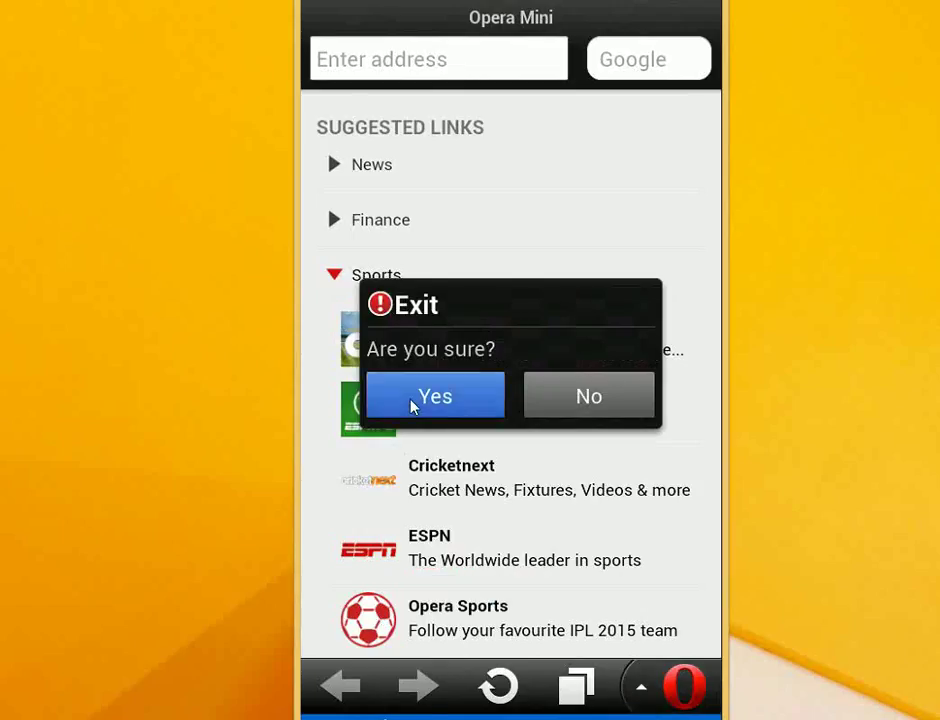
left_click(434, 396)
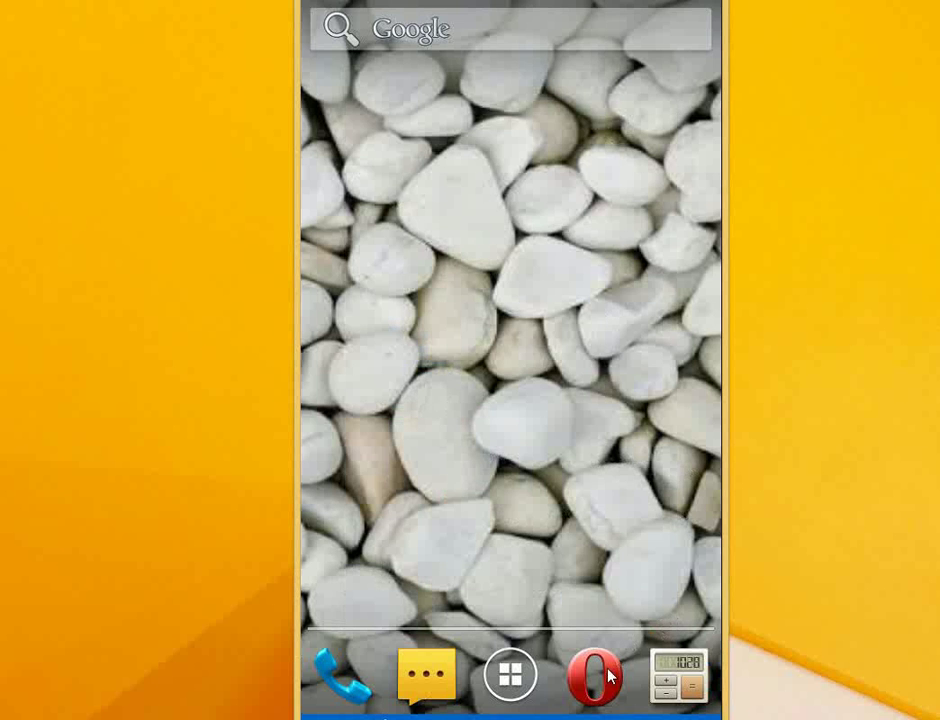
- Relaunch Opera Mini and scroll through its Home page top stories
left_click(594, 676)
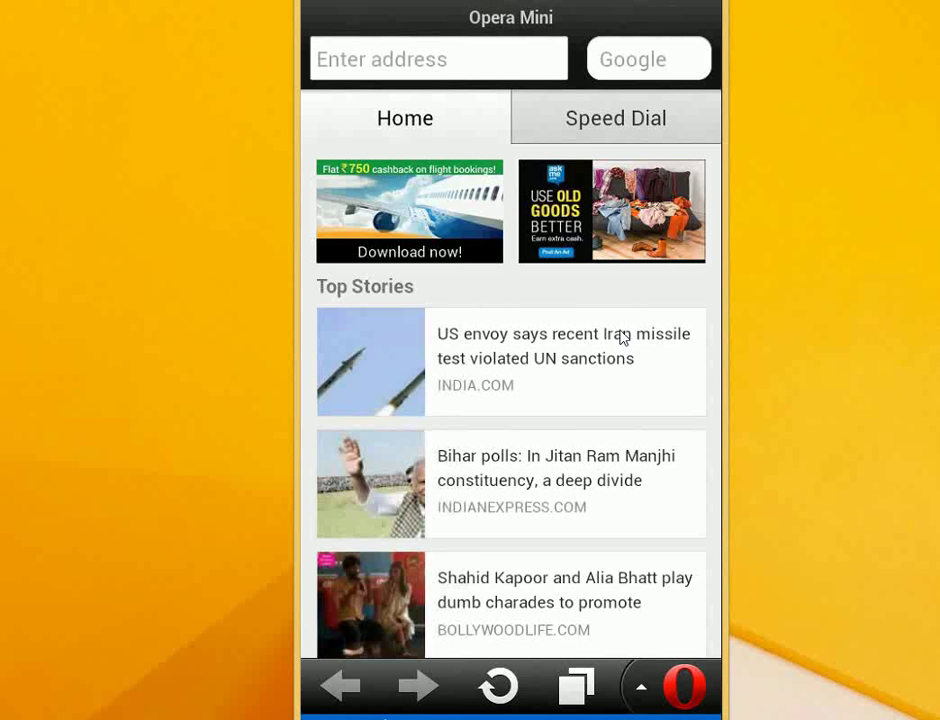
scroll("down", 3)
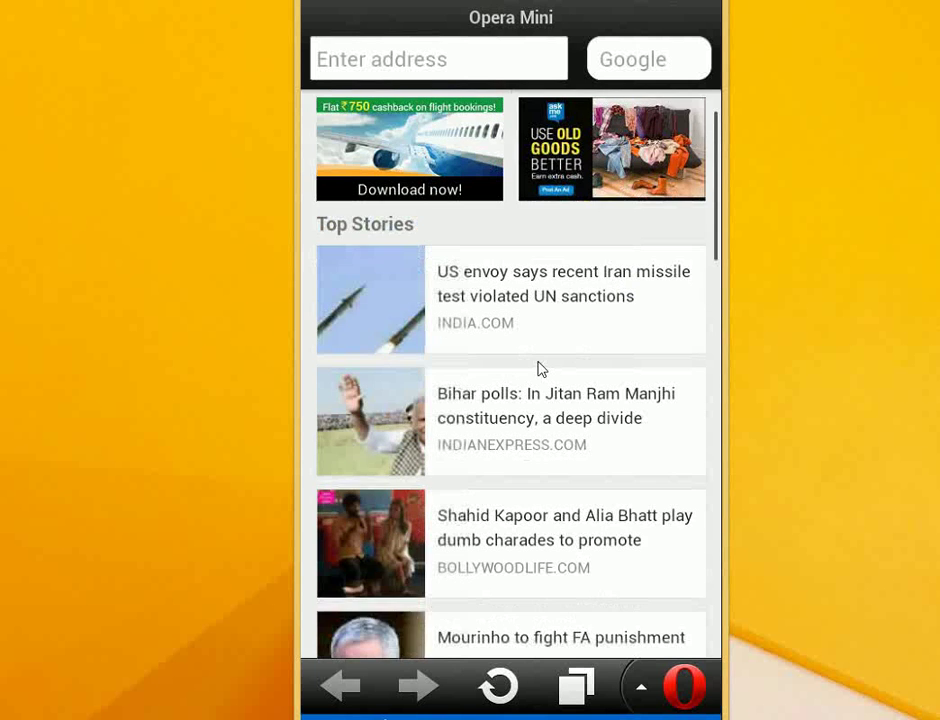